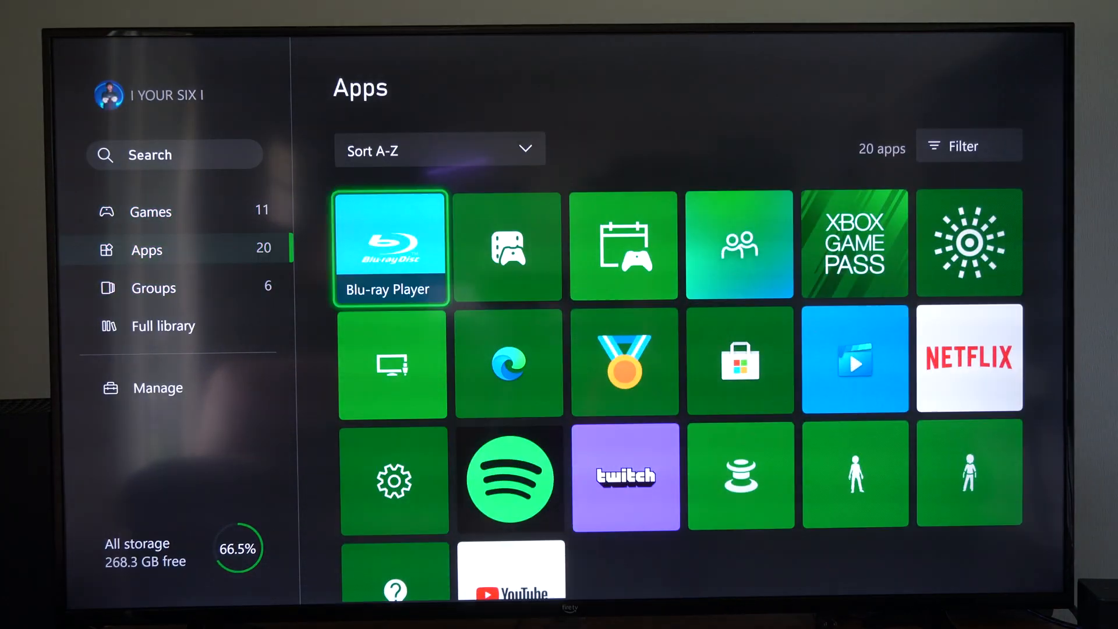
Launch Microsoft Edge from the Xbox Apps list
click(508, 361)
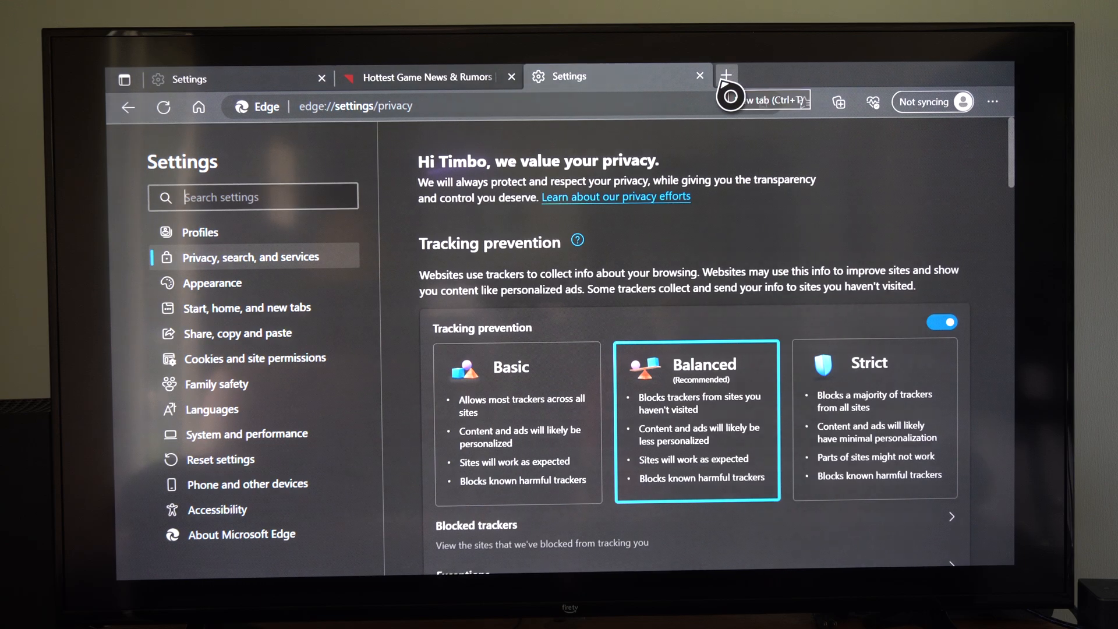
Switch to the n4g tab and bring up the browsing History panel from the menu
click(427, 77)
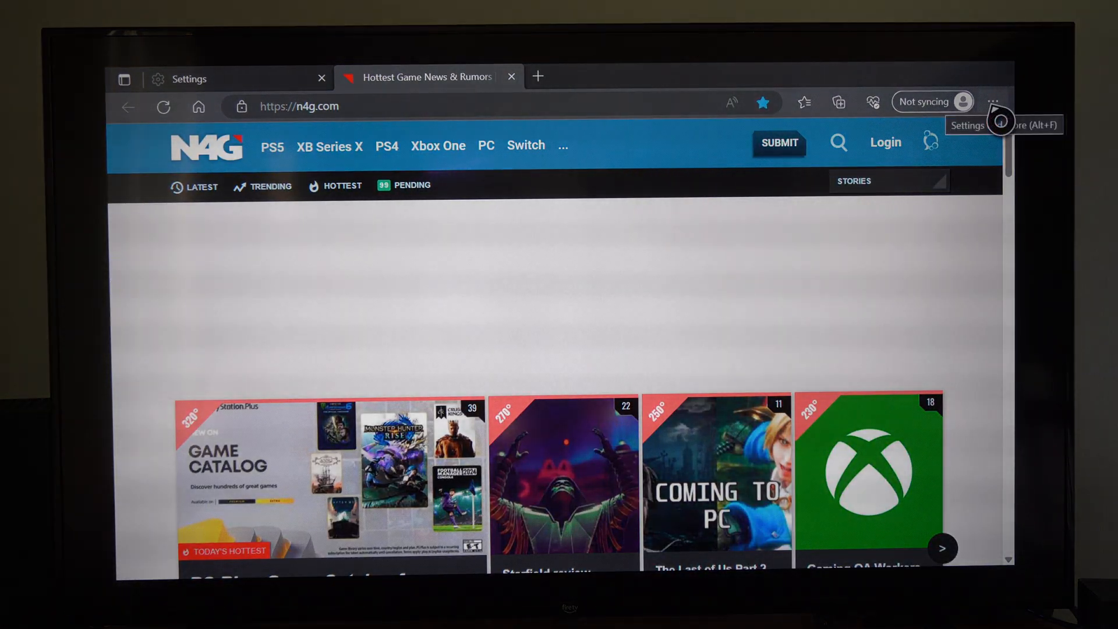
click(992, 102)
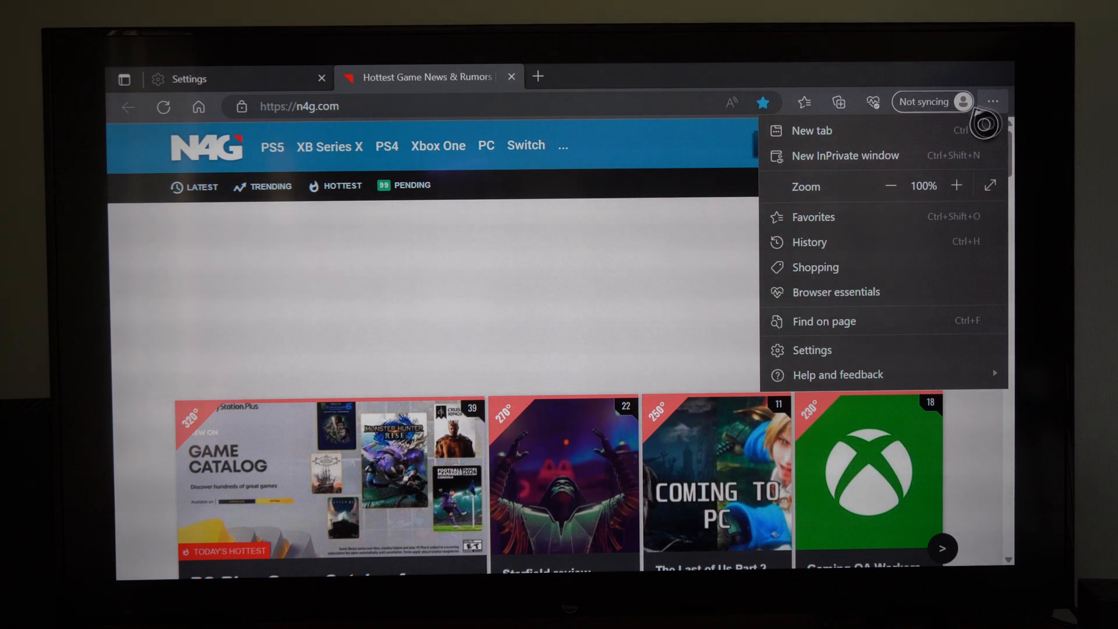
mouse_move(810, 243)
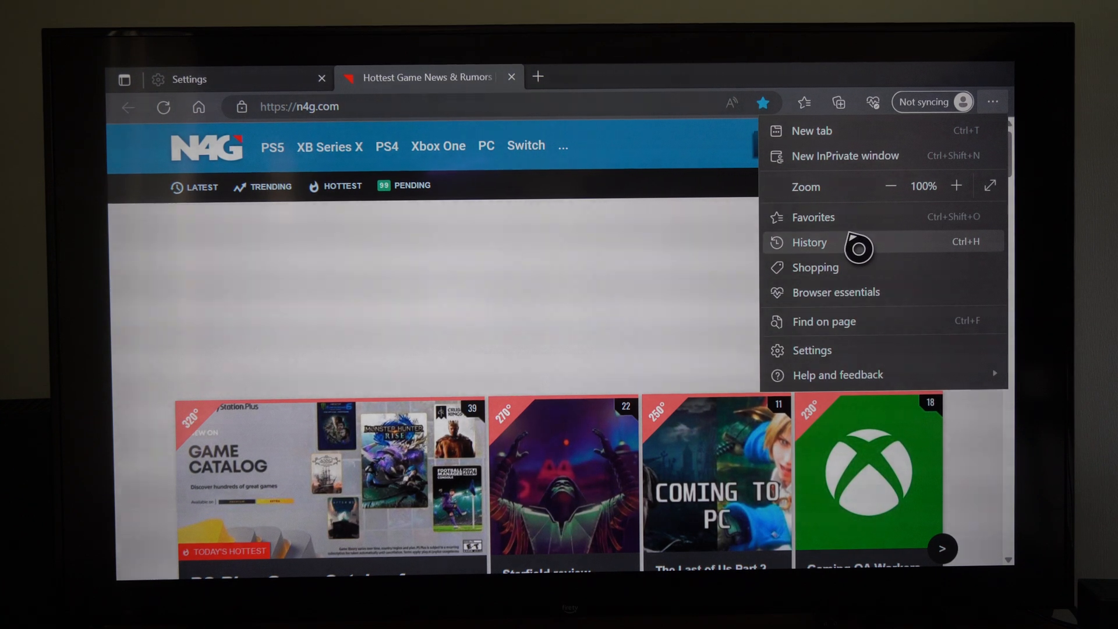
click(809, 243)
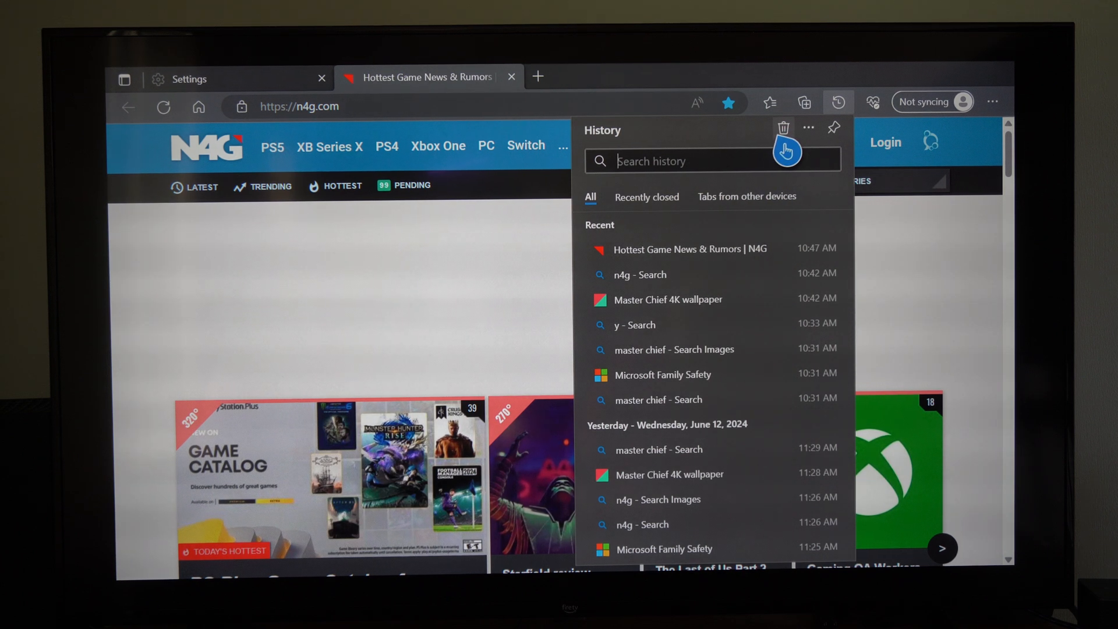
mouse_move(783, 128)
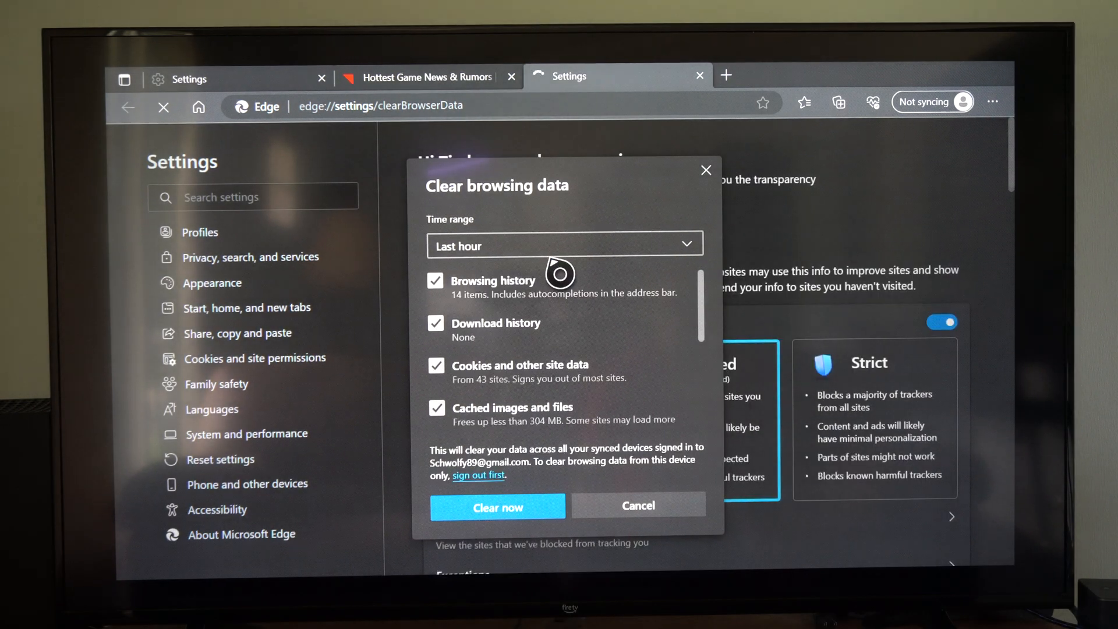
Clear browsing data for the Last 24 hours, then confirm History is empty and close it
click(563, 246)
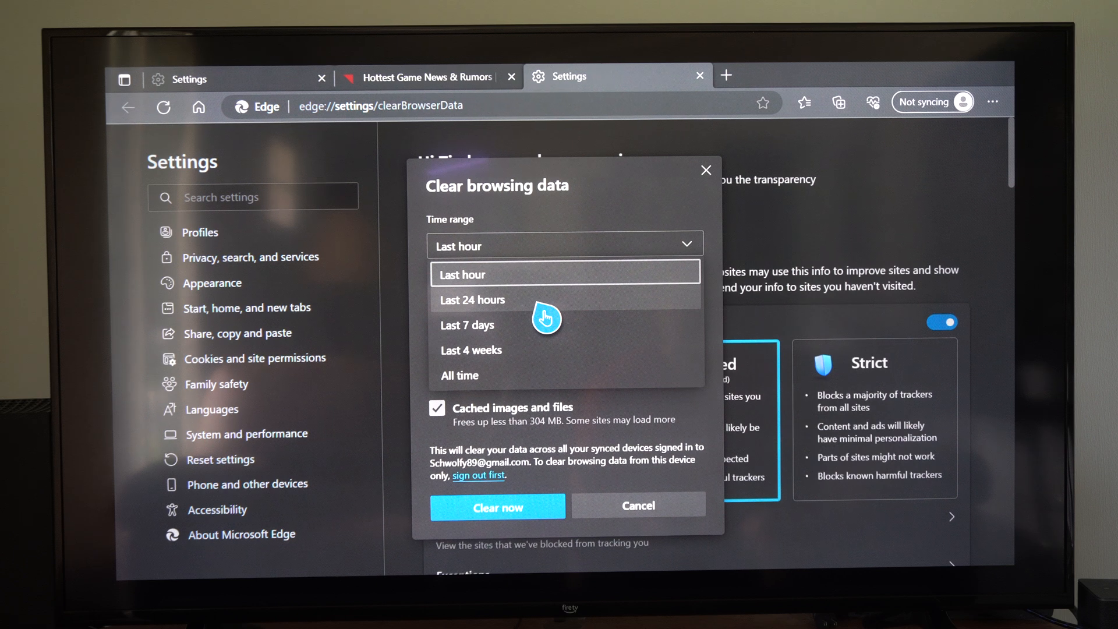
click(473, 299)
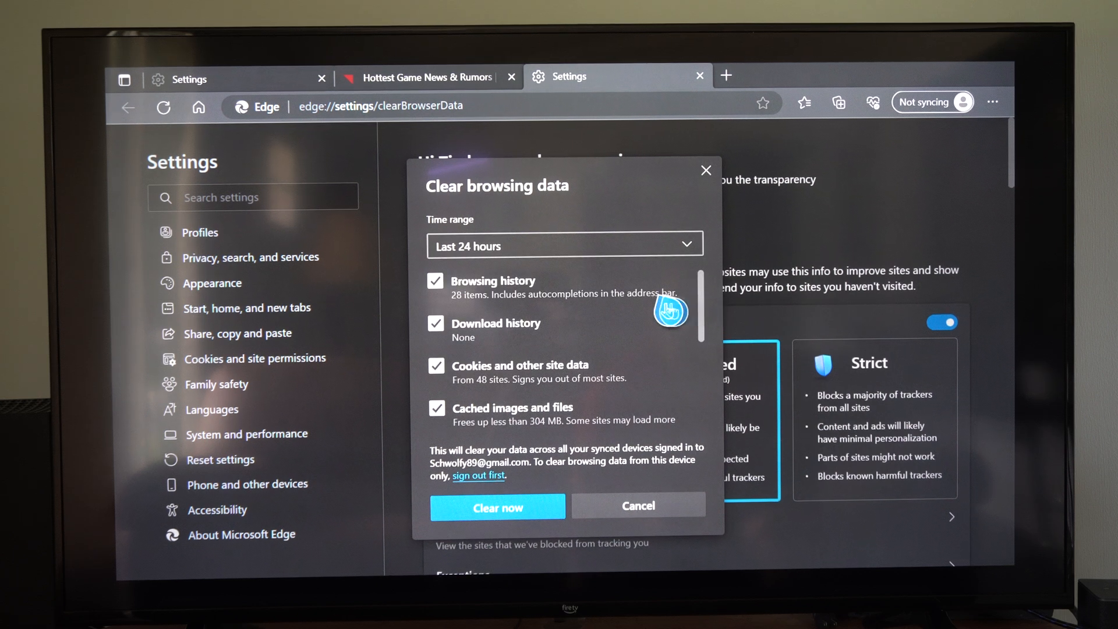
mouse_move(524, 349)
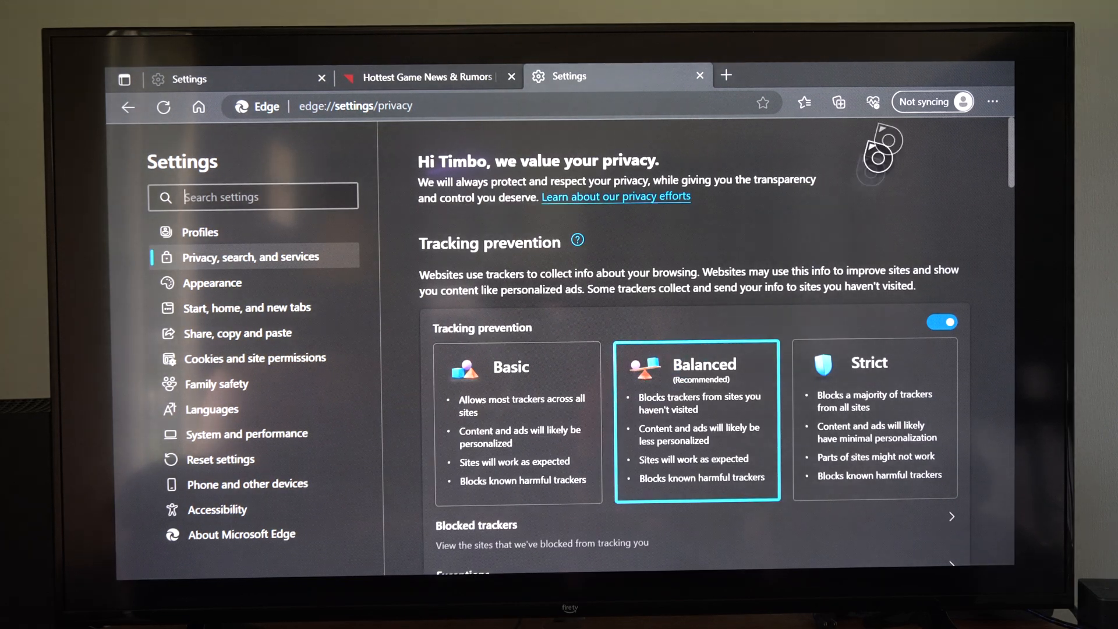
click(993, 103)
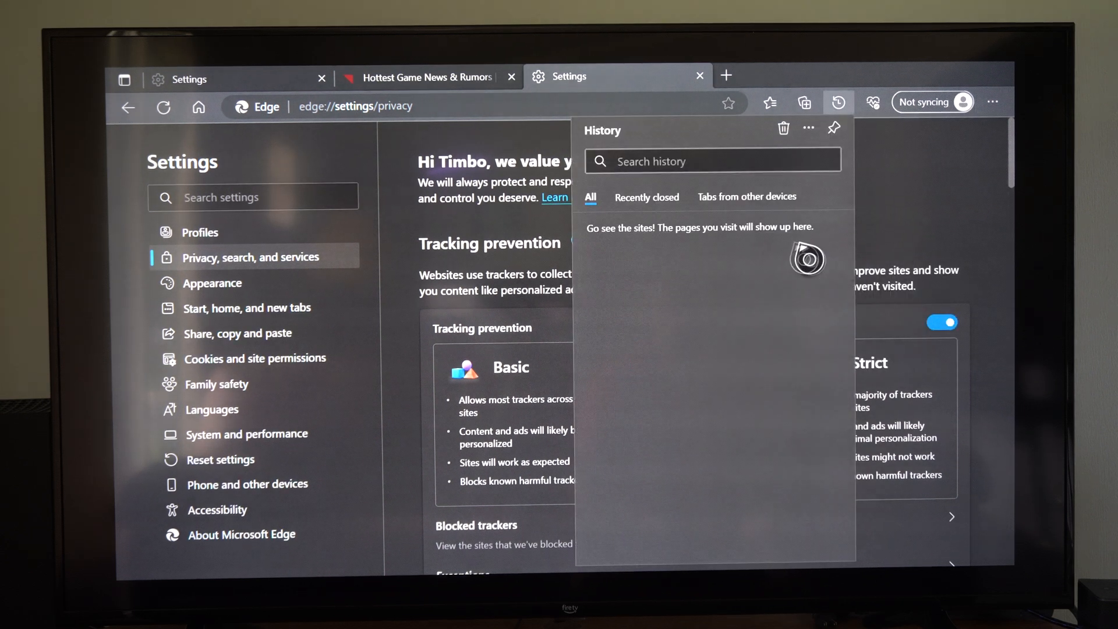
click(747, 196)
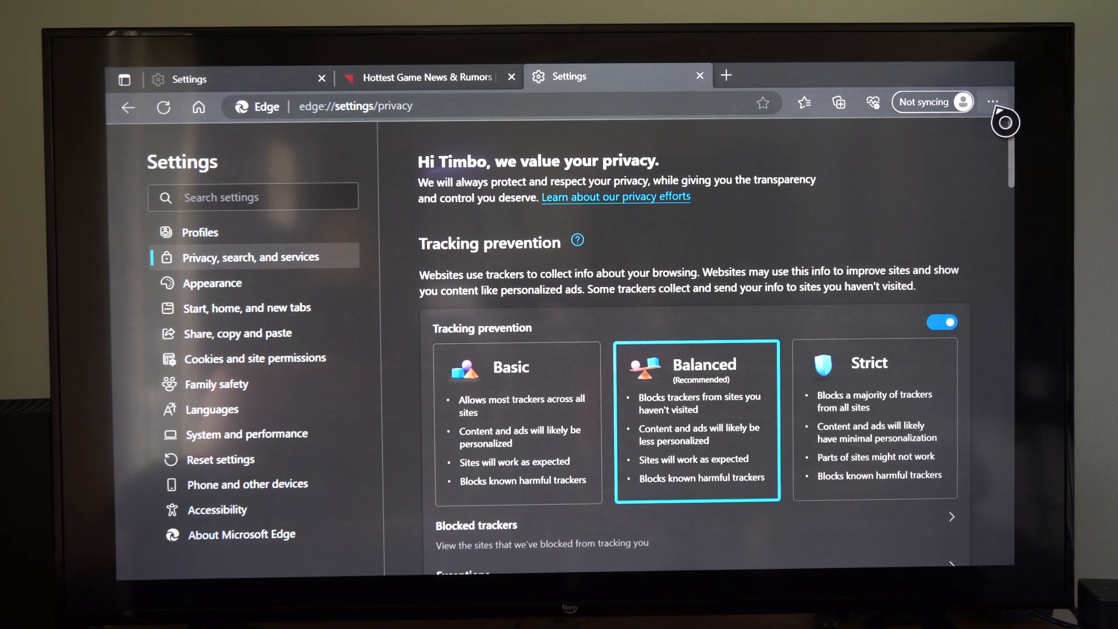
Start a new InPrivate window from the browser menu
click(992, 103)
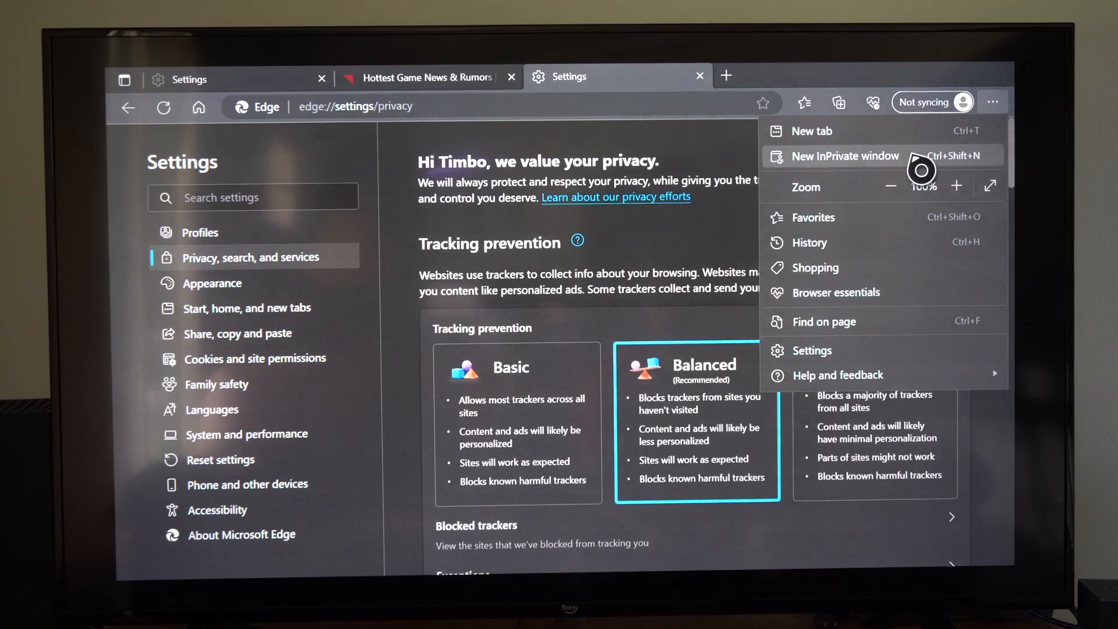
click(845, 154)
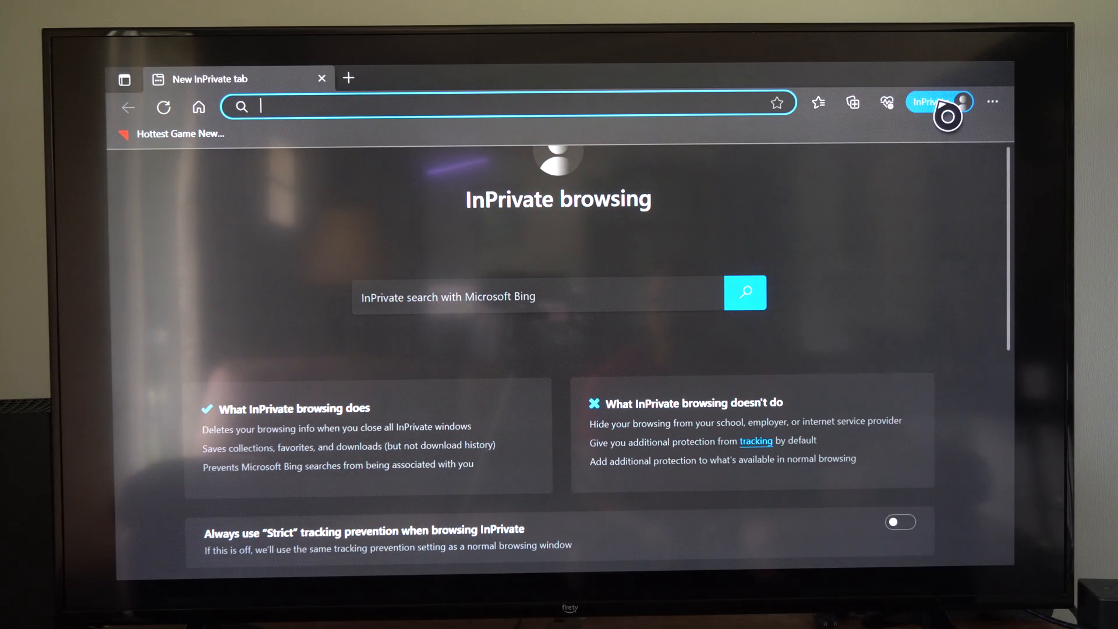
mouse_move(242, 503)
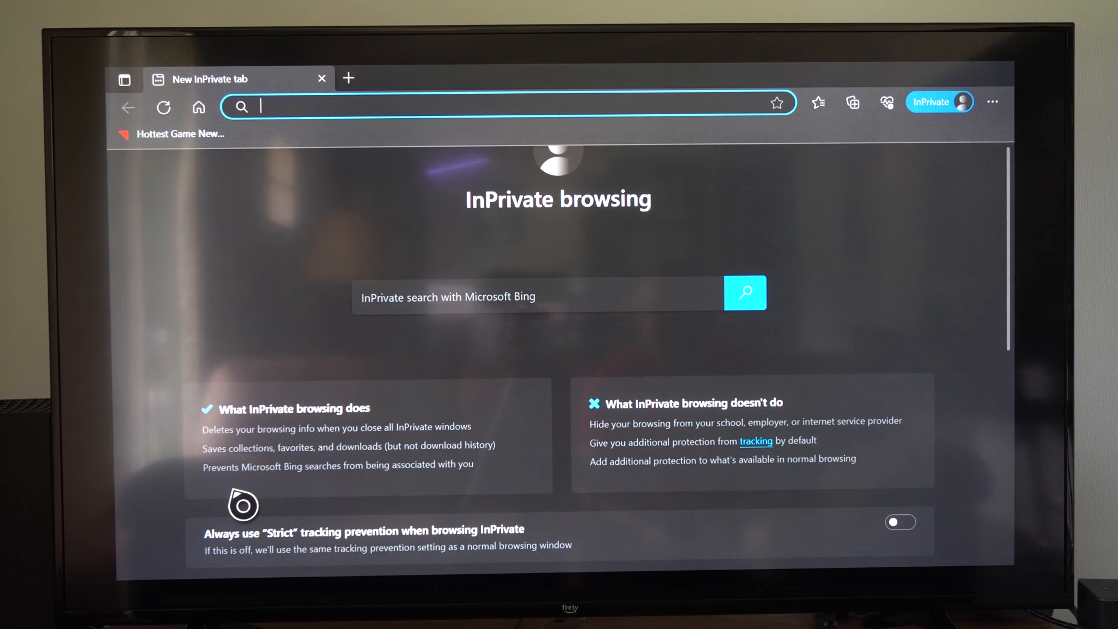
mouse_move(383, 434)
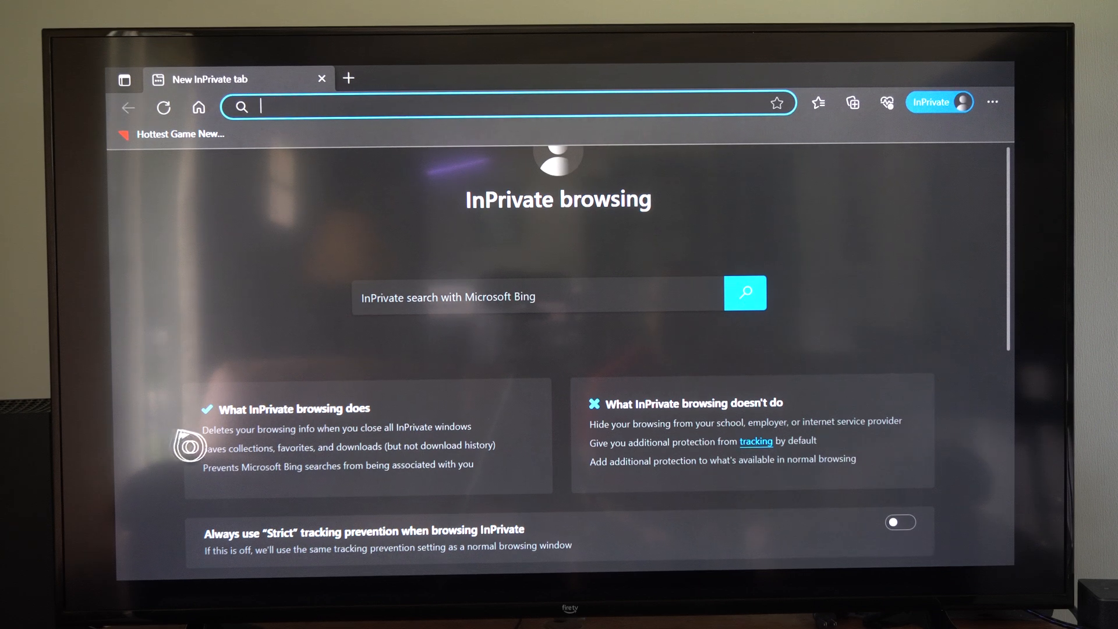
mouse_move(322, 427)
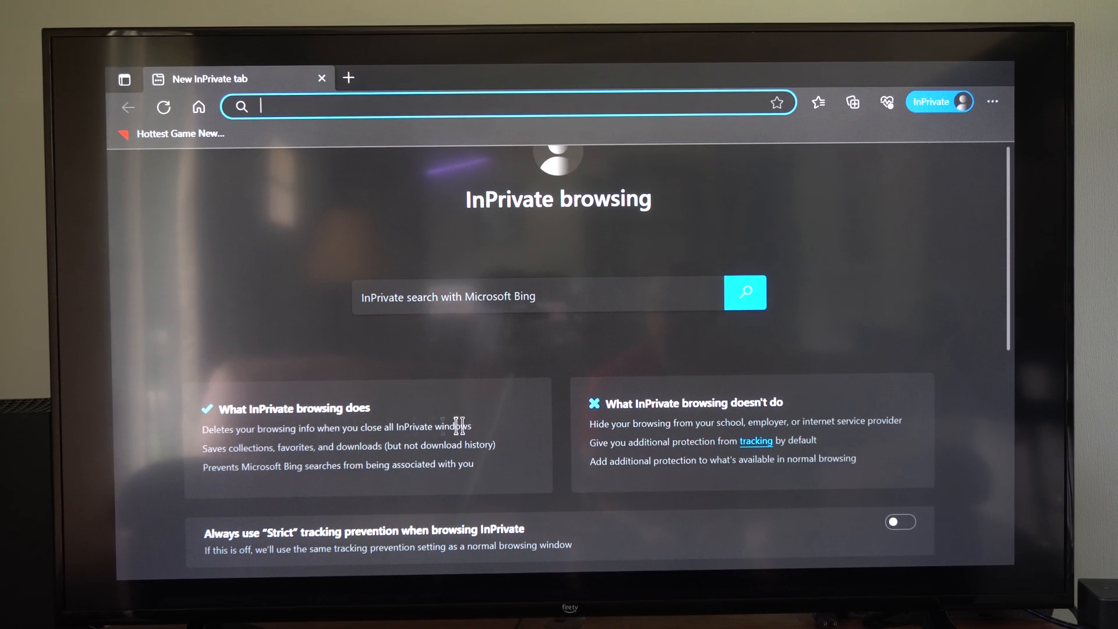
Highlight the line about what InPrivate browsing doesn't hide, then clear the highlight
drag(596, 422, 742, 422)
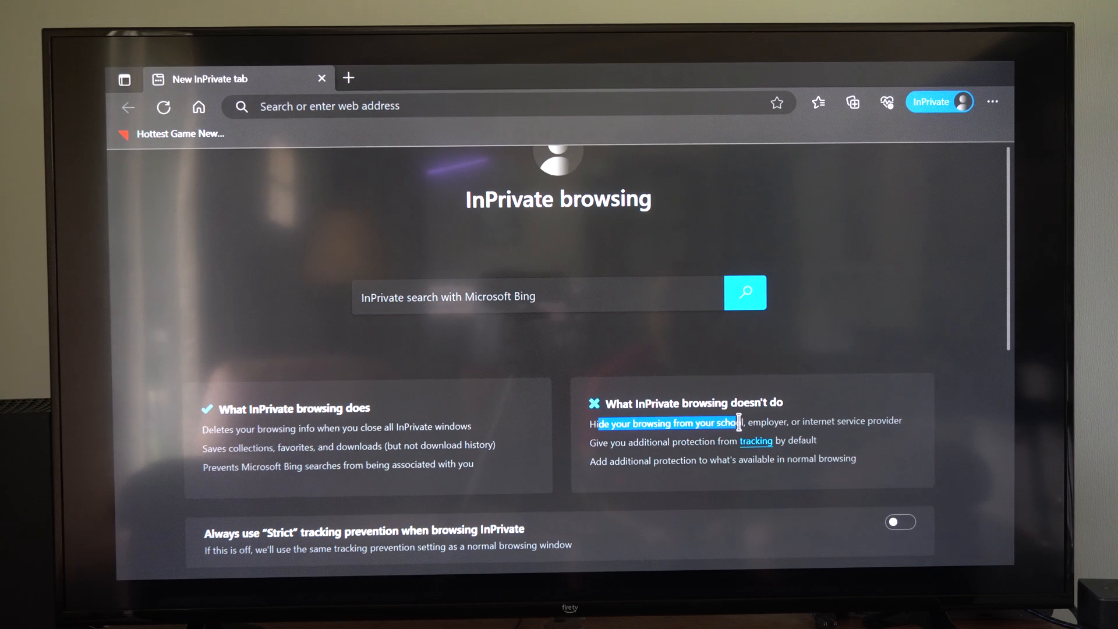
drag(738, 420, 818, 421)
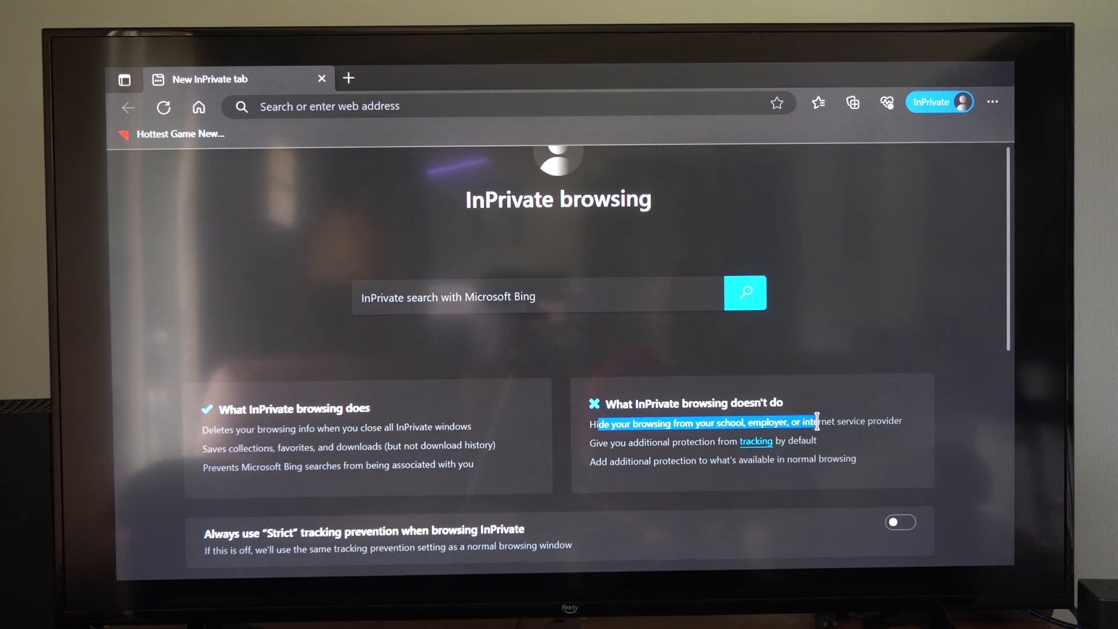
drag(813, 421, 902, 420)
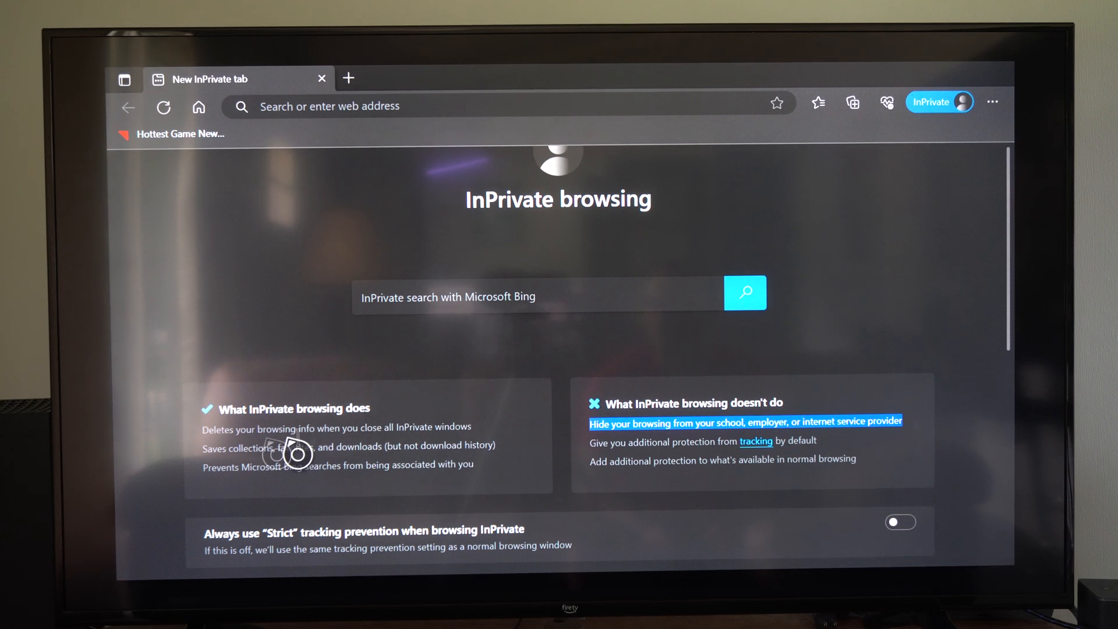
mouse_move(225, 424)
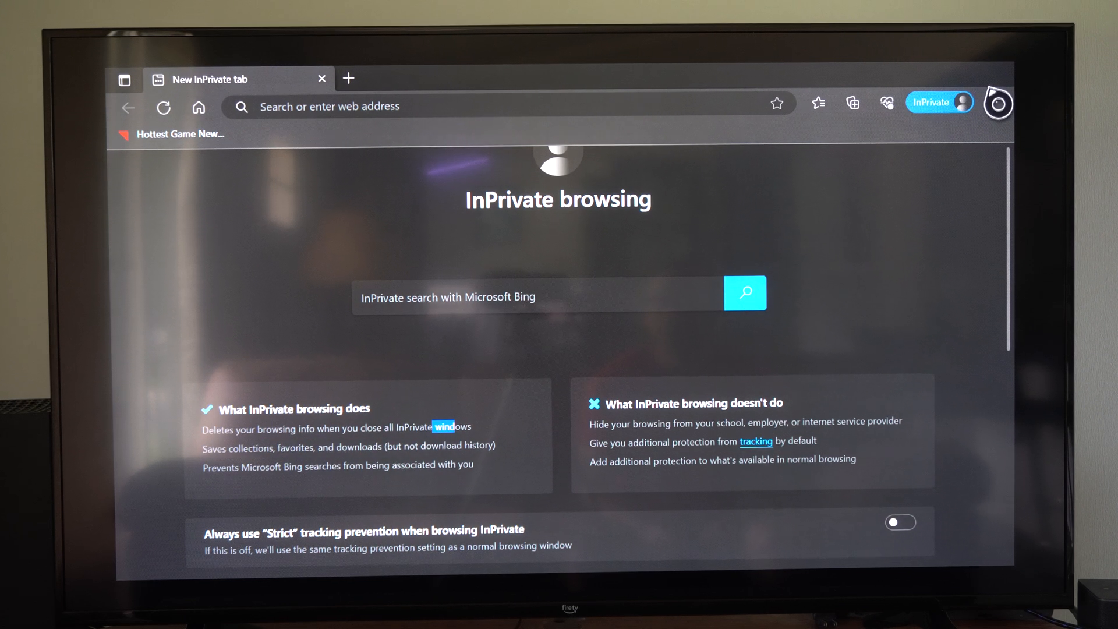
click(990, 102)
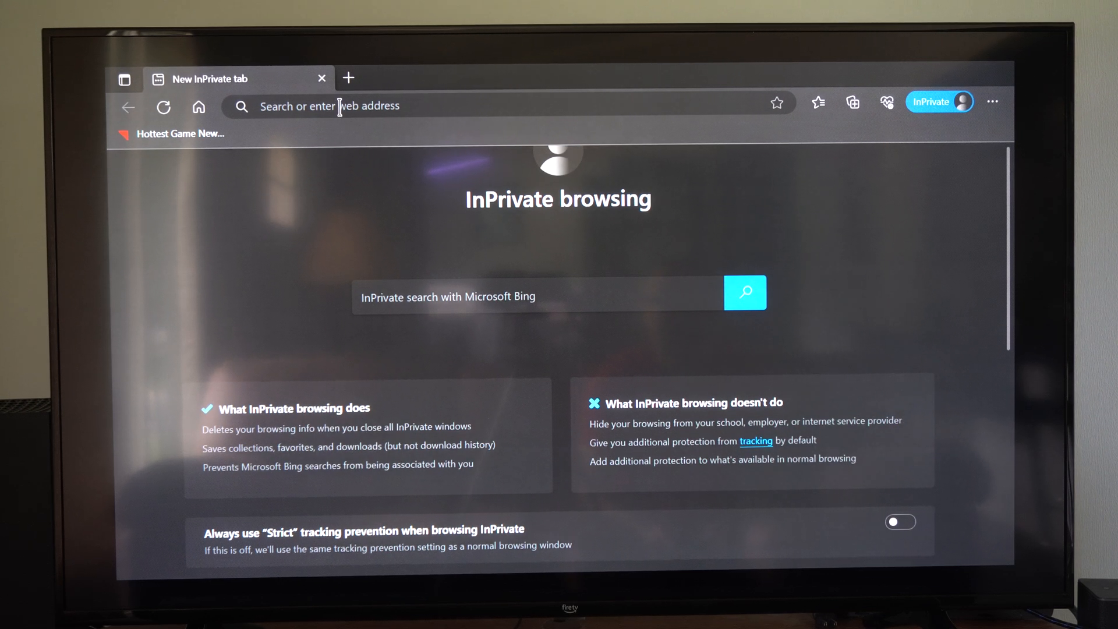
Go to n4g.com in the InPrivate window and show its Latest stories
click(181, 133)
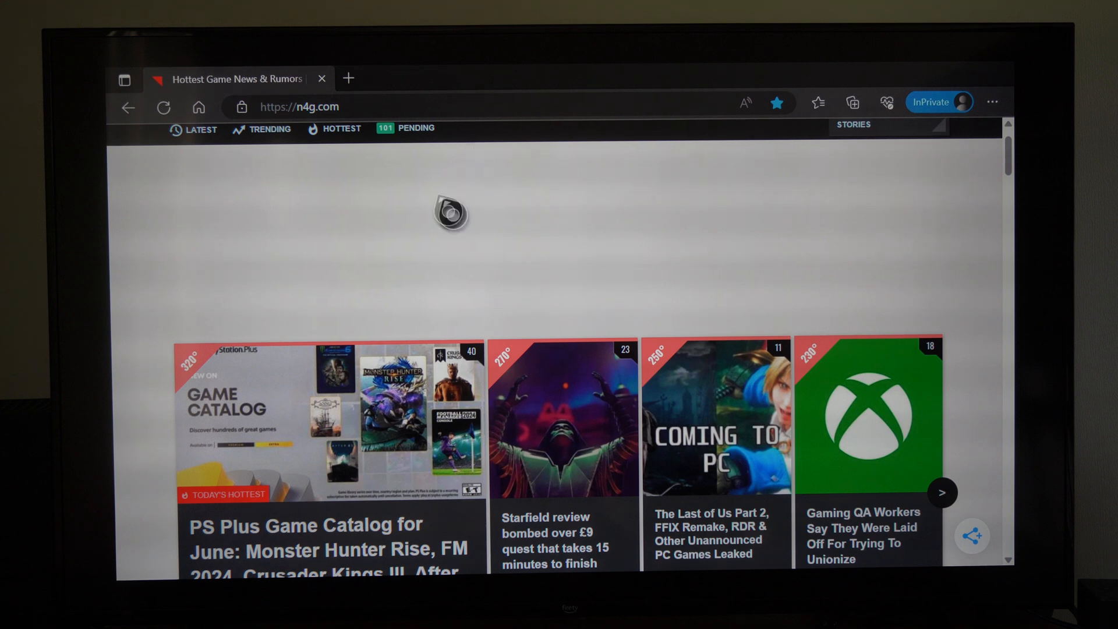
mouse_move(201, 129)
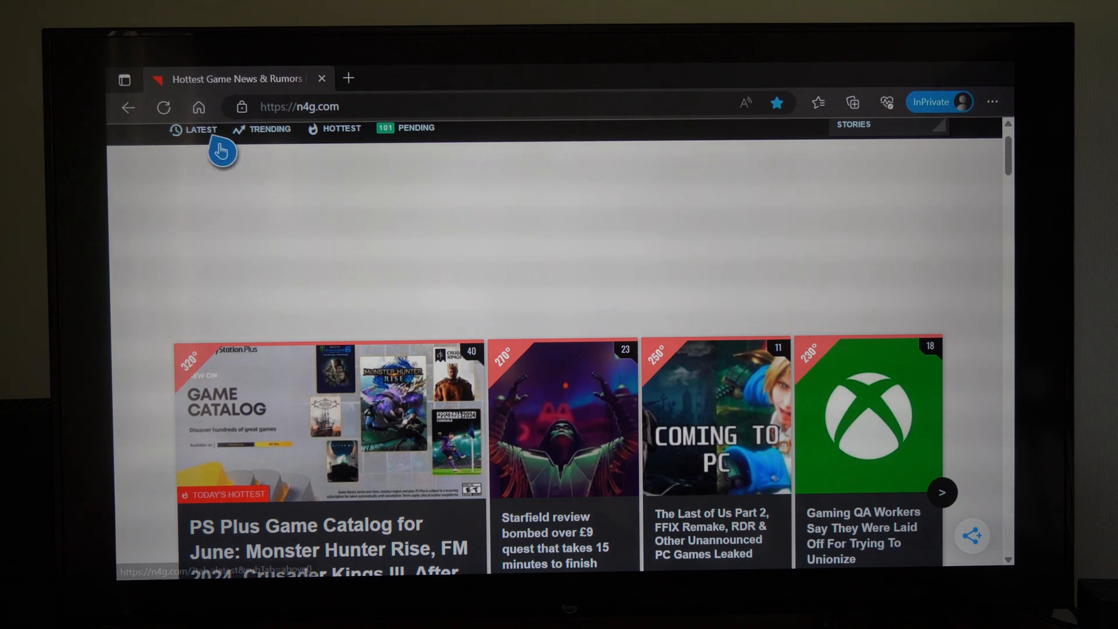
click(202, 129)
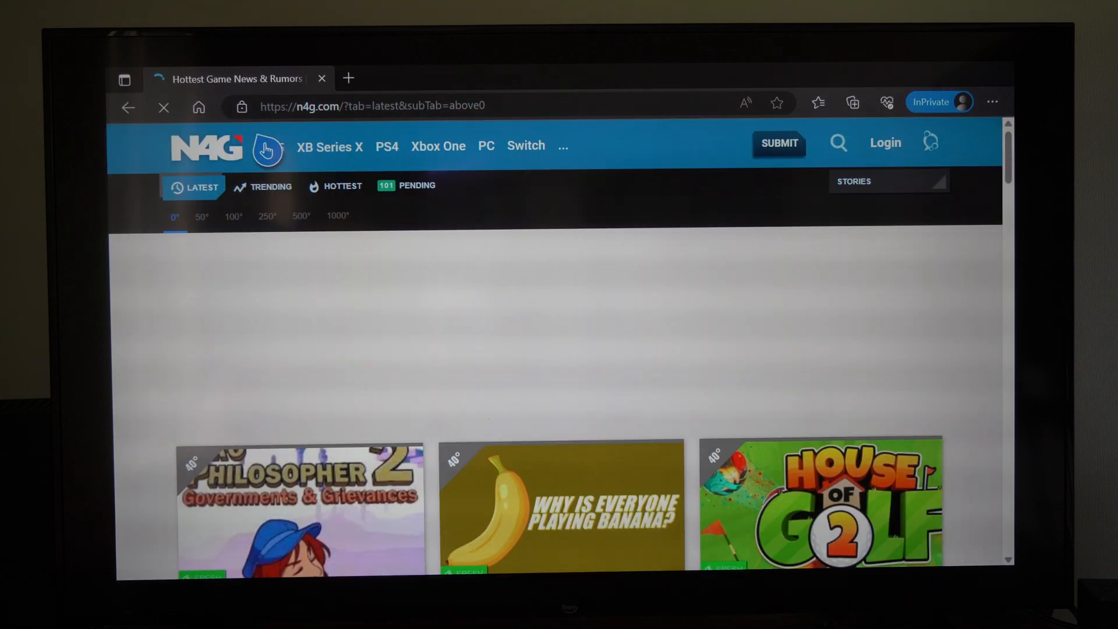